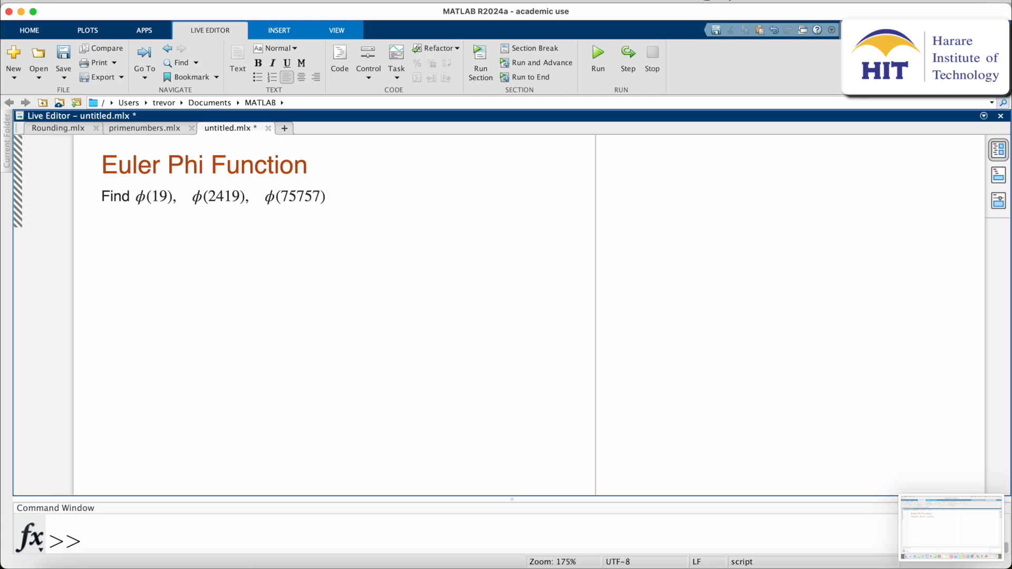
- Insert a code section below the φ(19), φ(2419), φ(75757) task line
click(328, 196)
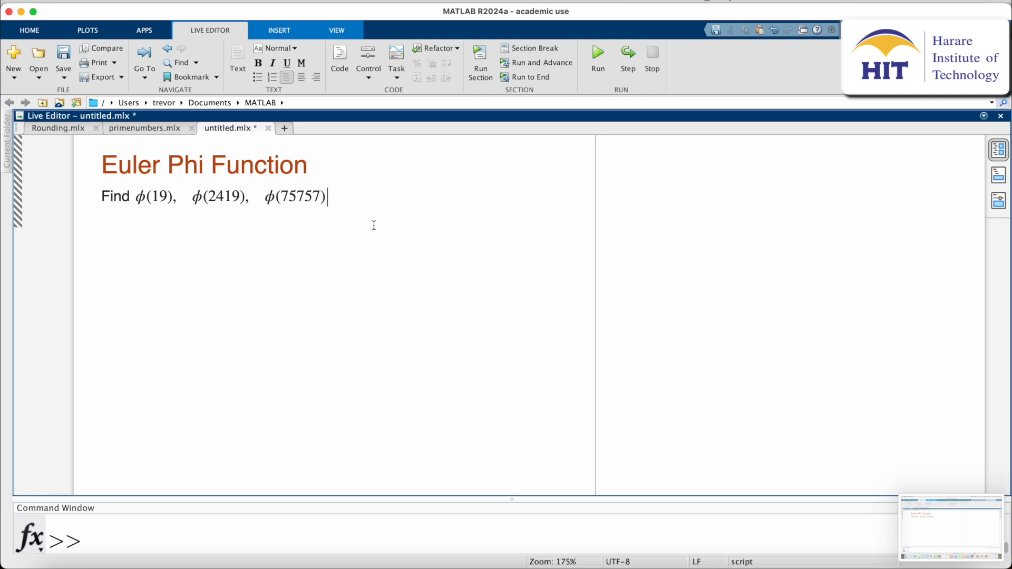
click(339, 61)
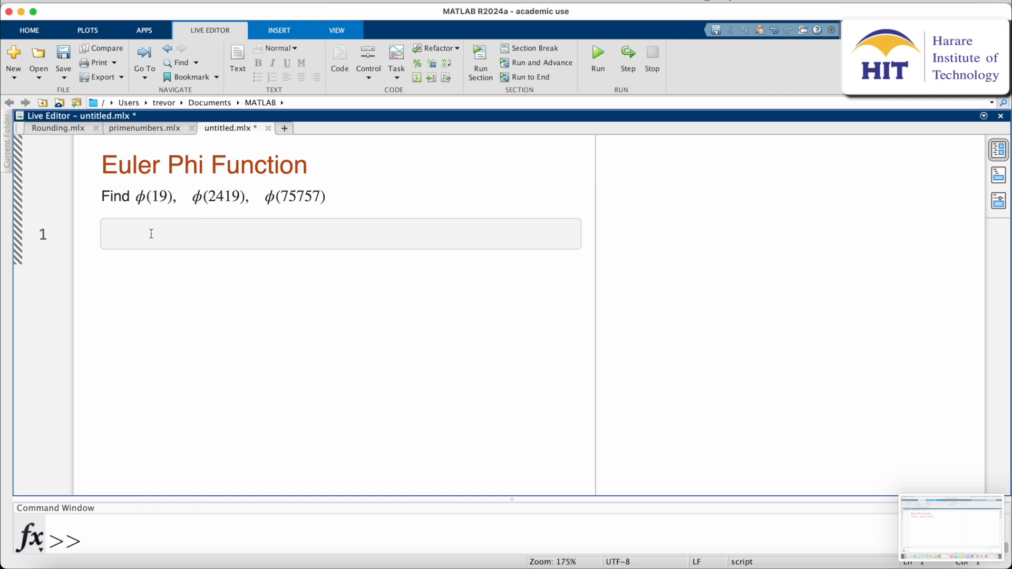
- Enter eulerPhi(19) on code line 1 and run it, returning ans = 18
text(eulerPhi)
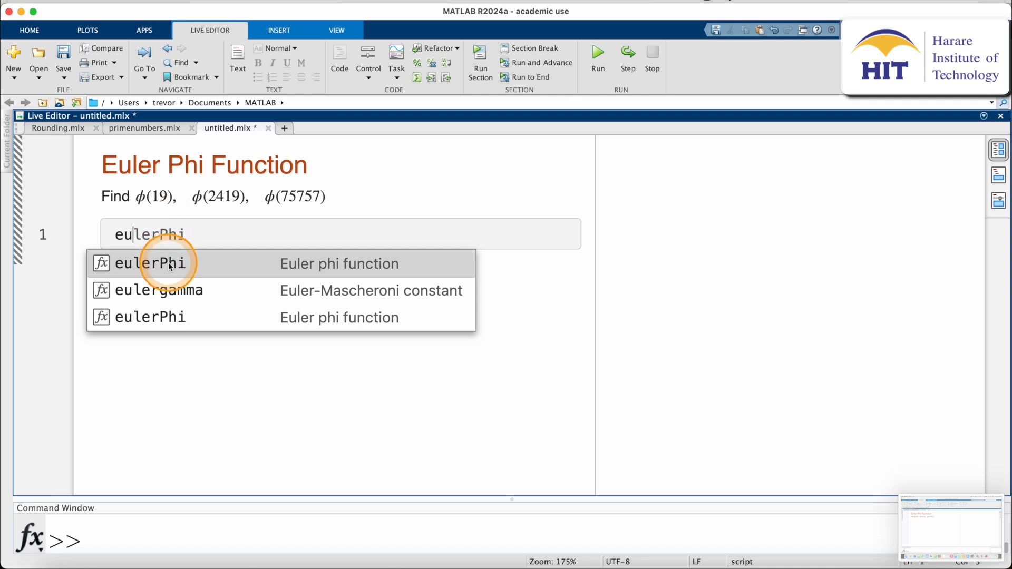
click(150, 264)
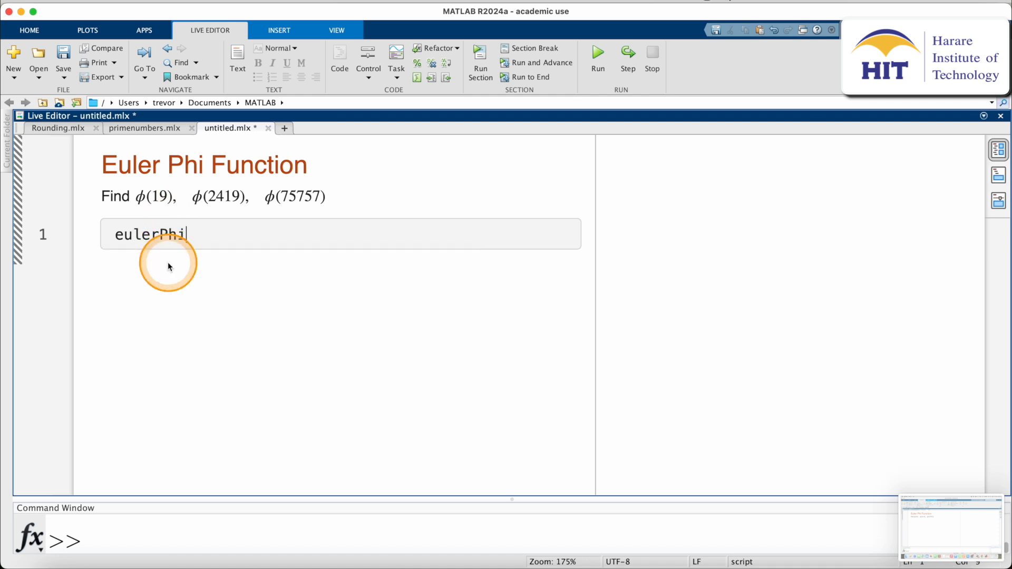
text(()
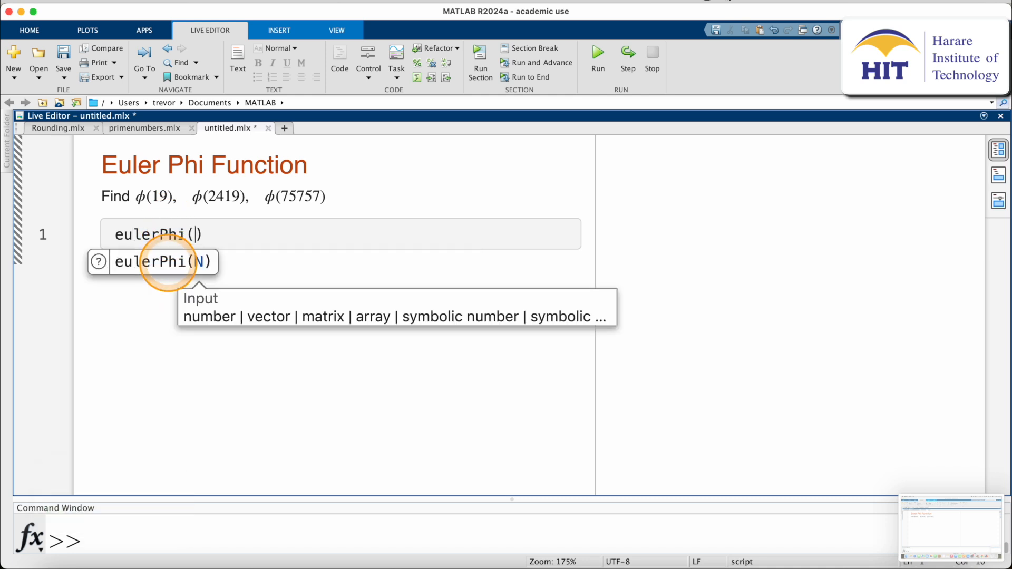
text(19)
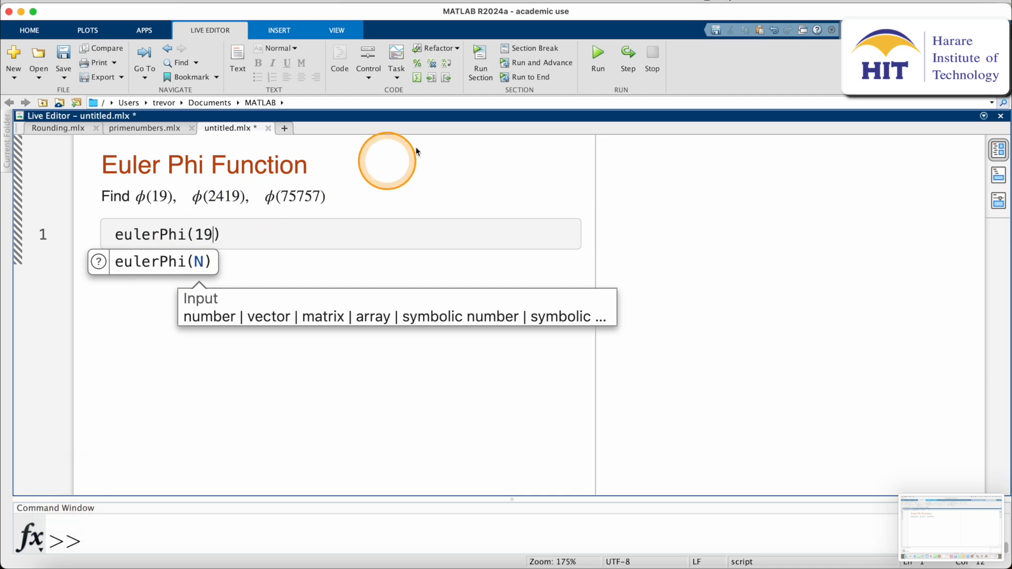
click(596, 54)
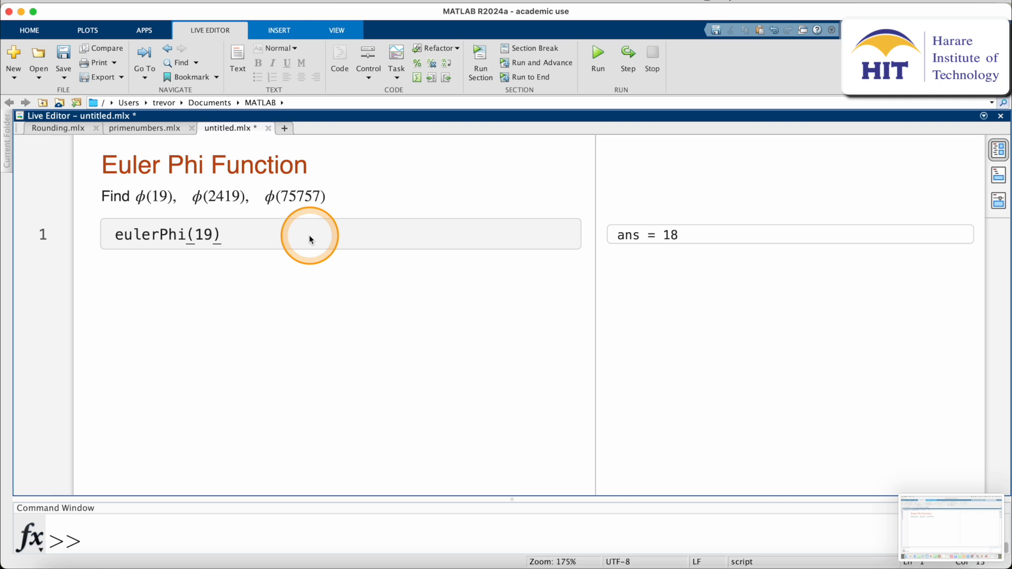
text(e)
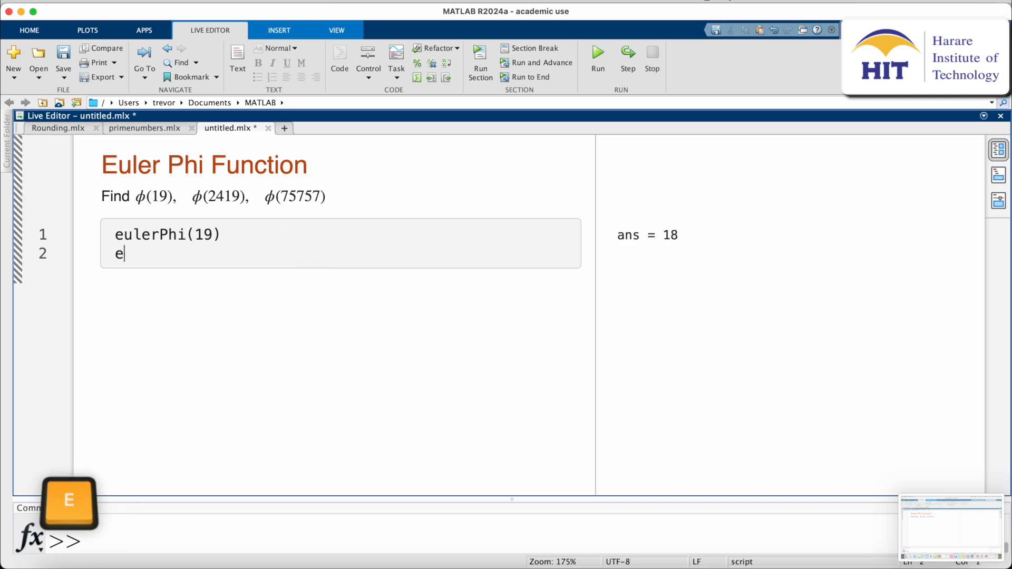
- Enter eulerPhi(2419) on line 2, run it for ans = 2320, and add a new line
text(ulerPhi()
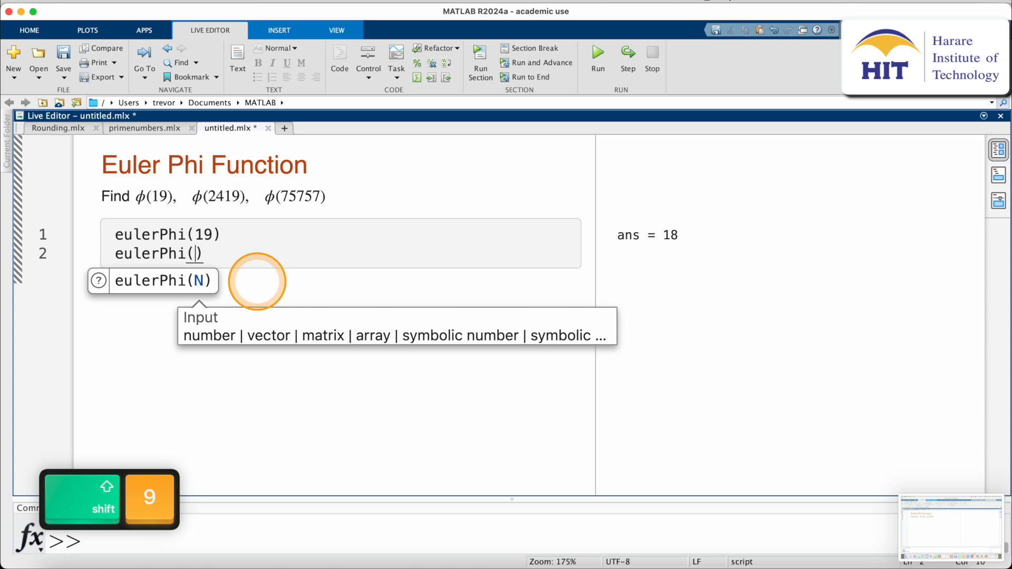
text(2)
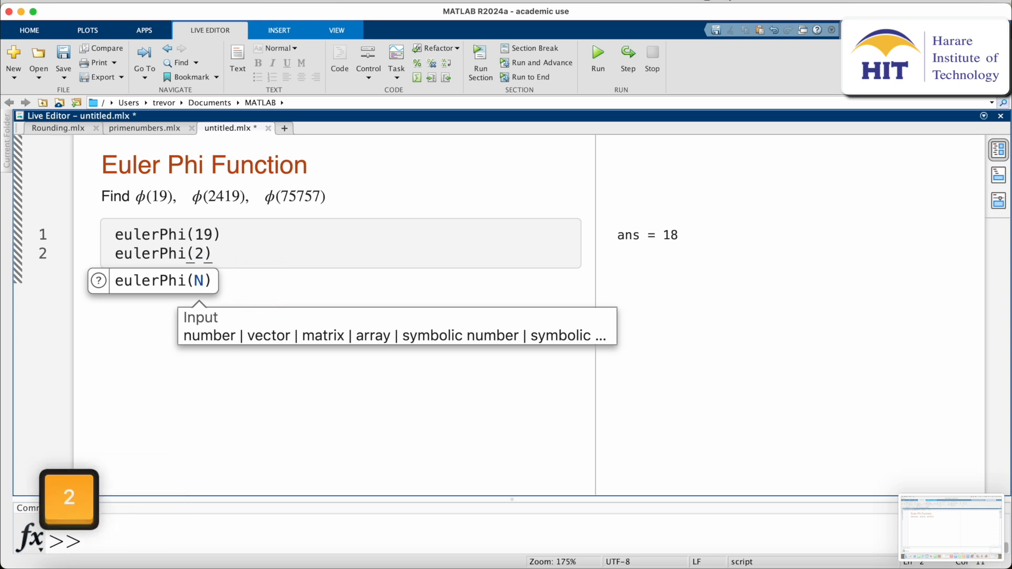
text(419)
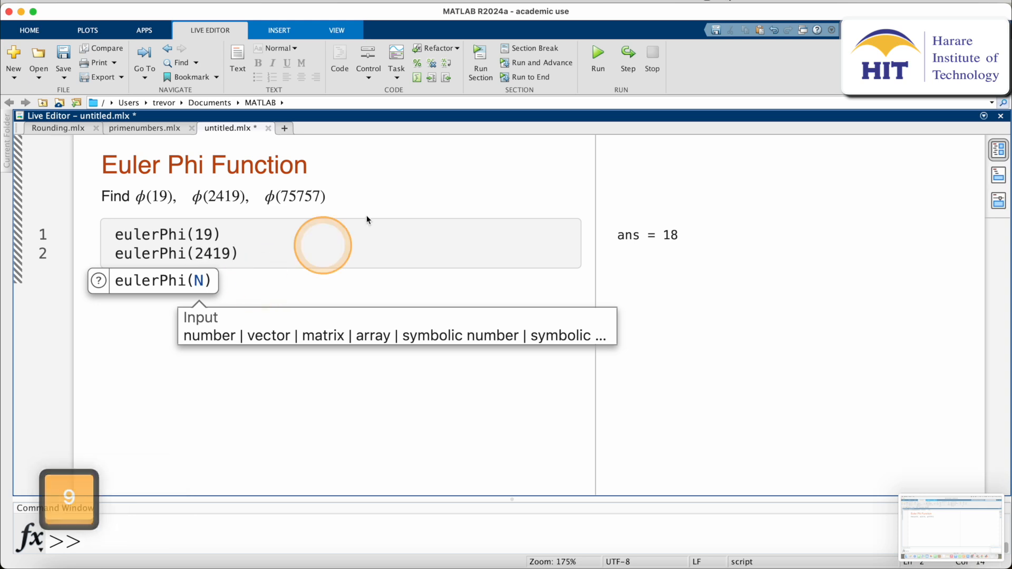
click(597, 56)
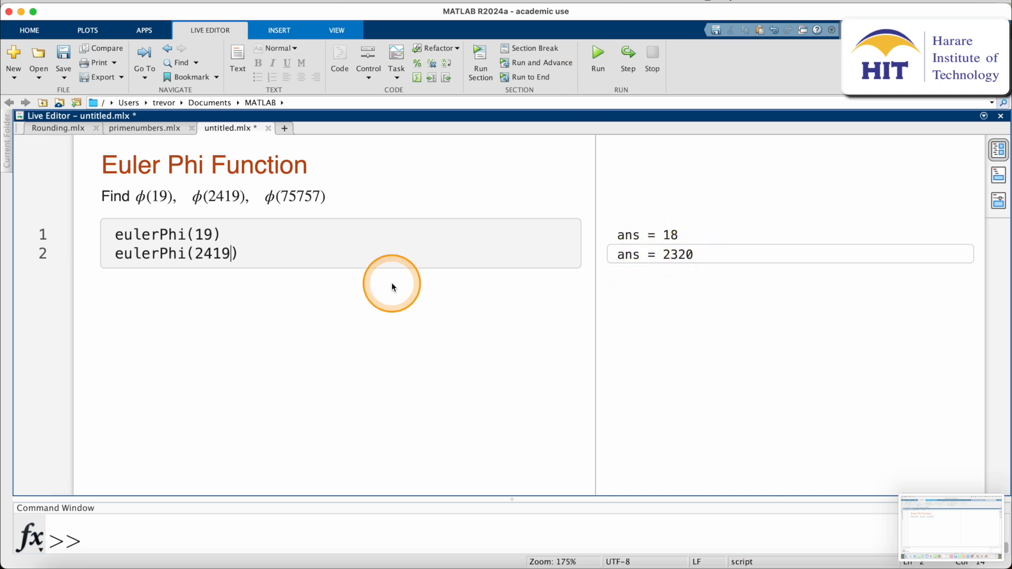
key(return)
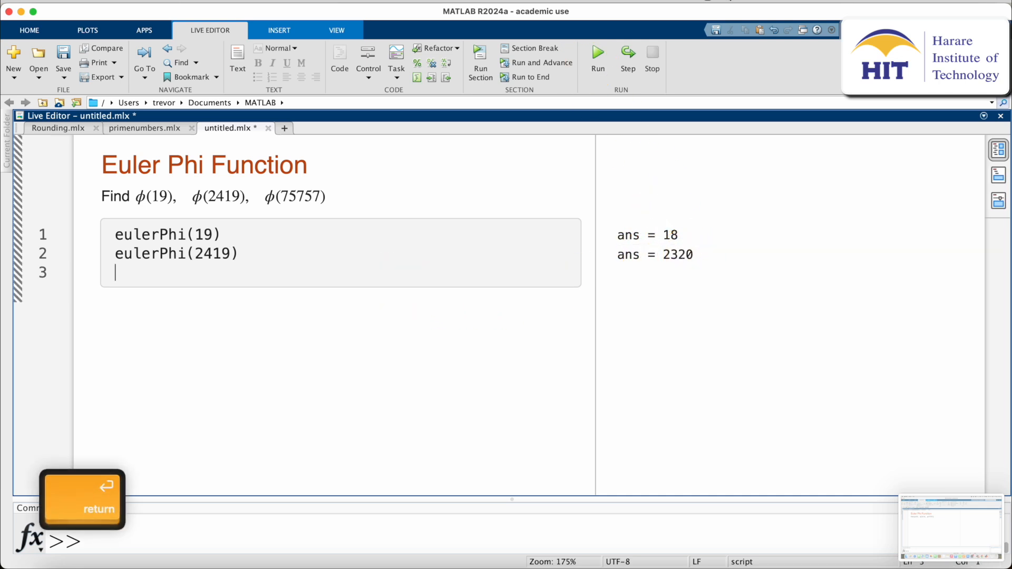
- Enter eulerPhi(75757) on line 3 and run it, returning ans = 67200
text(eulerPhi)
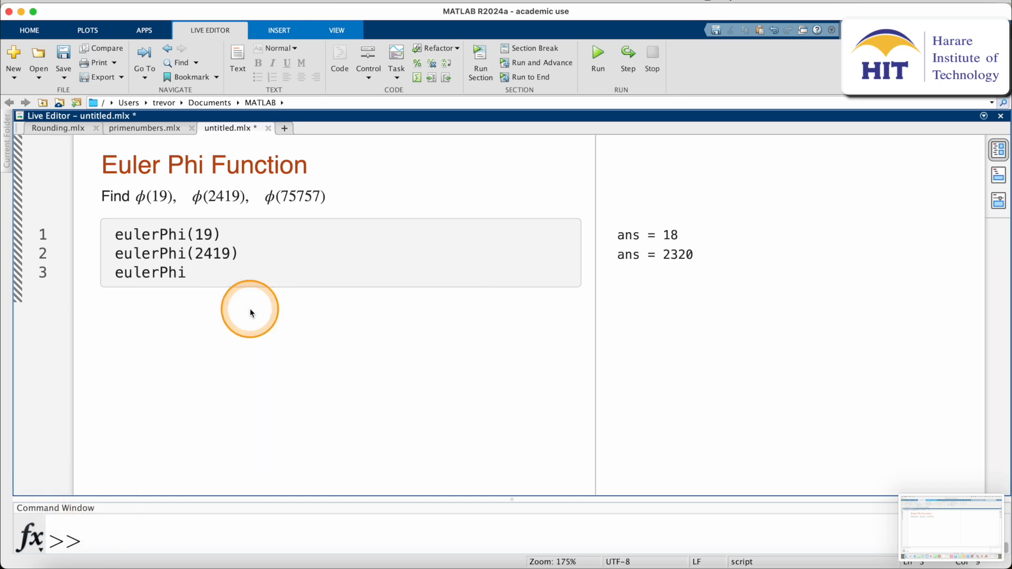
text(()
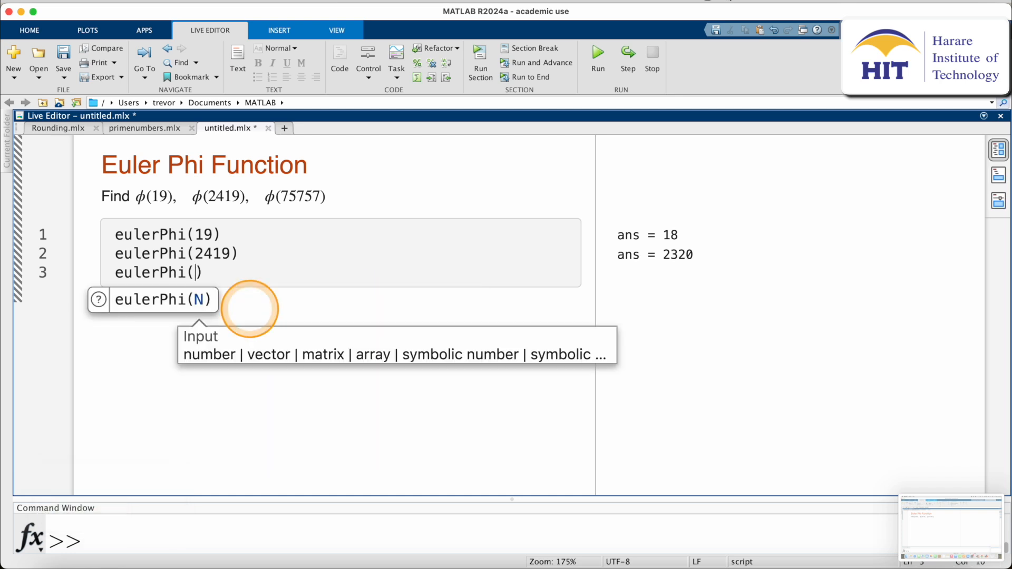
text(757)
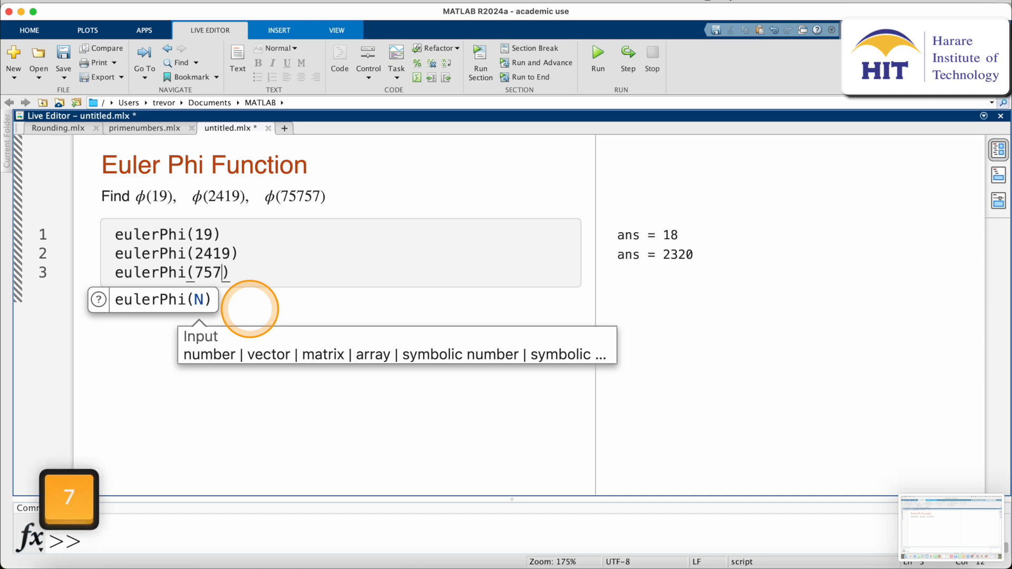
text(57)
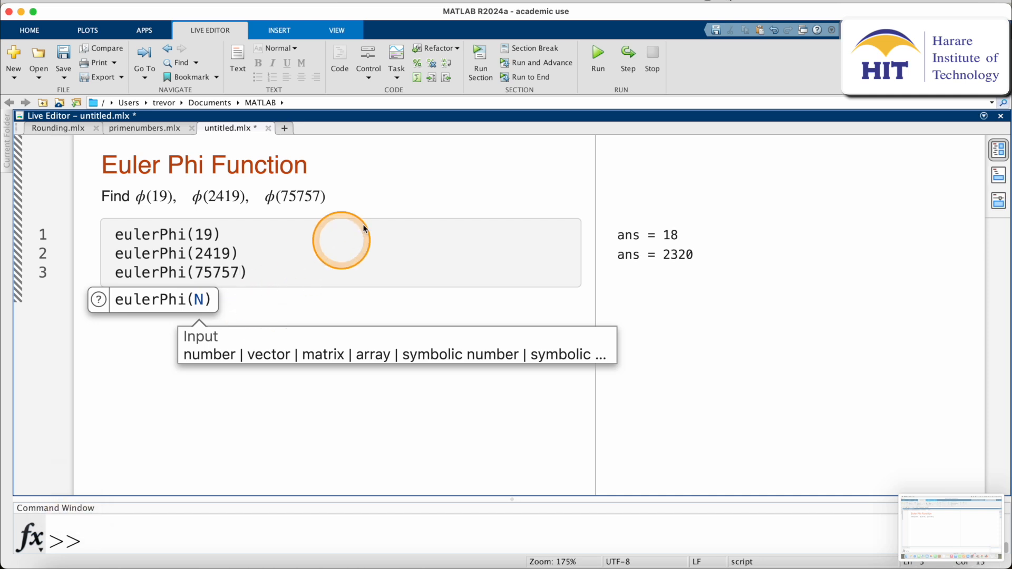
click(597, 52)
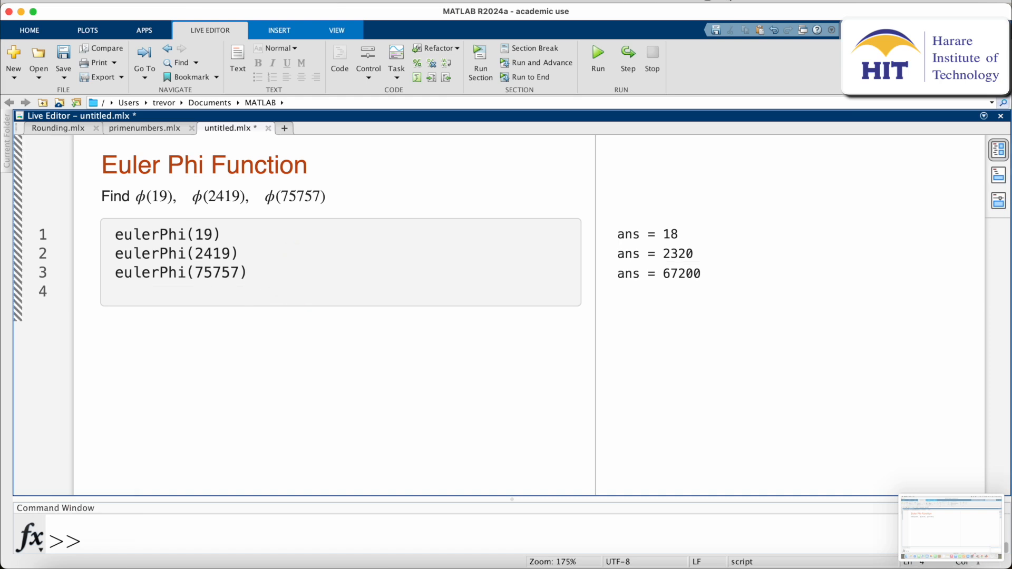
text(c)
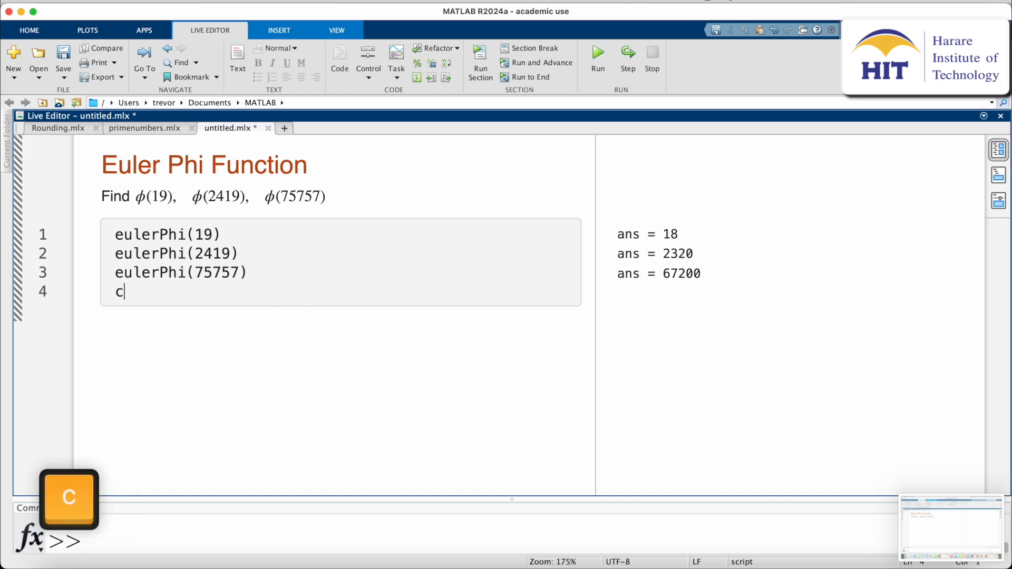
text(=)
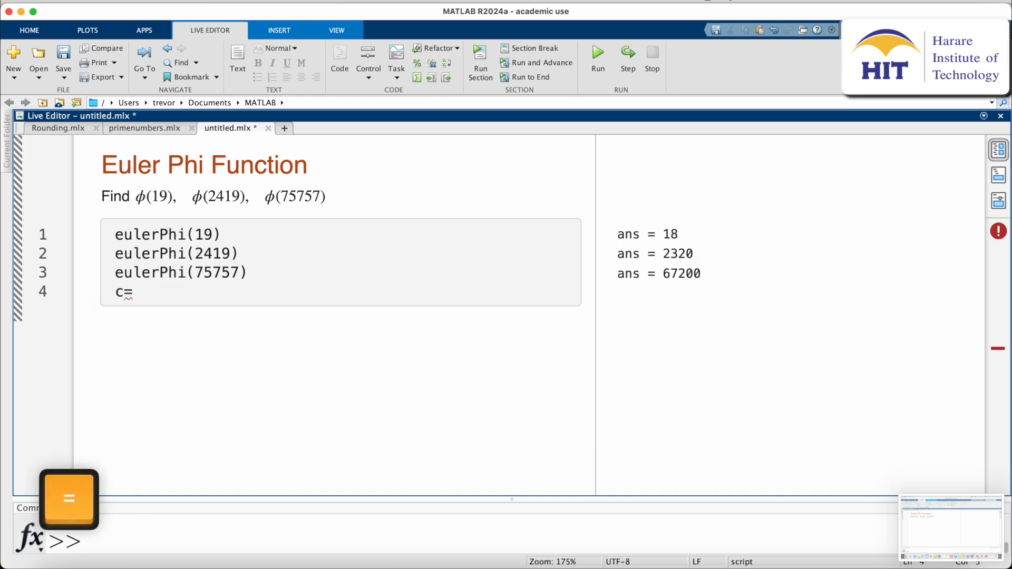
text([])
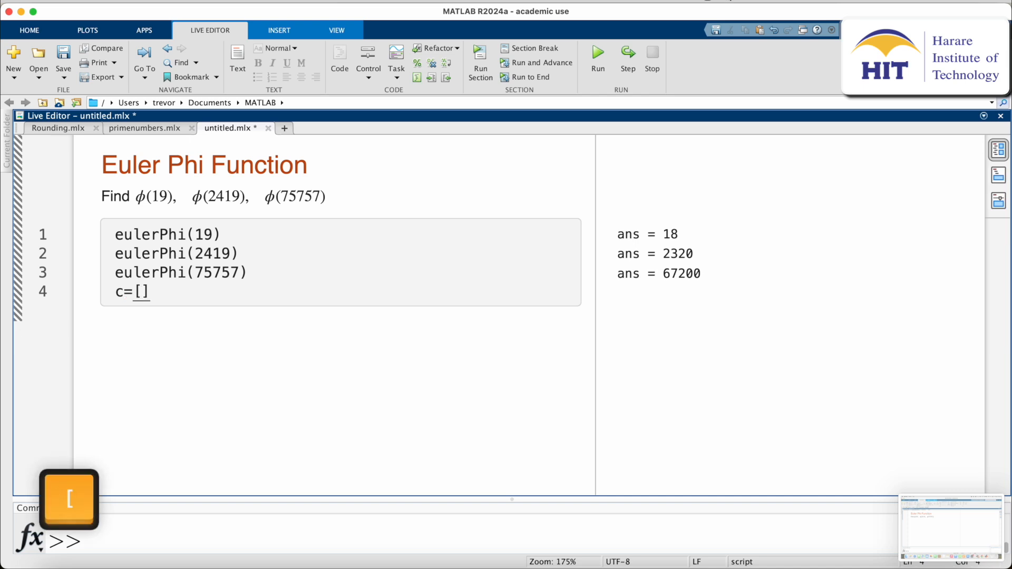
text(19 2)
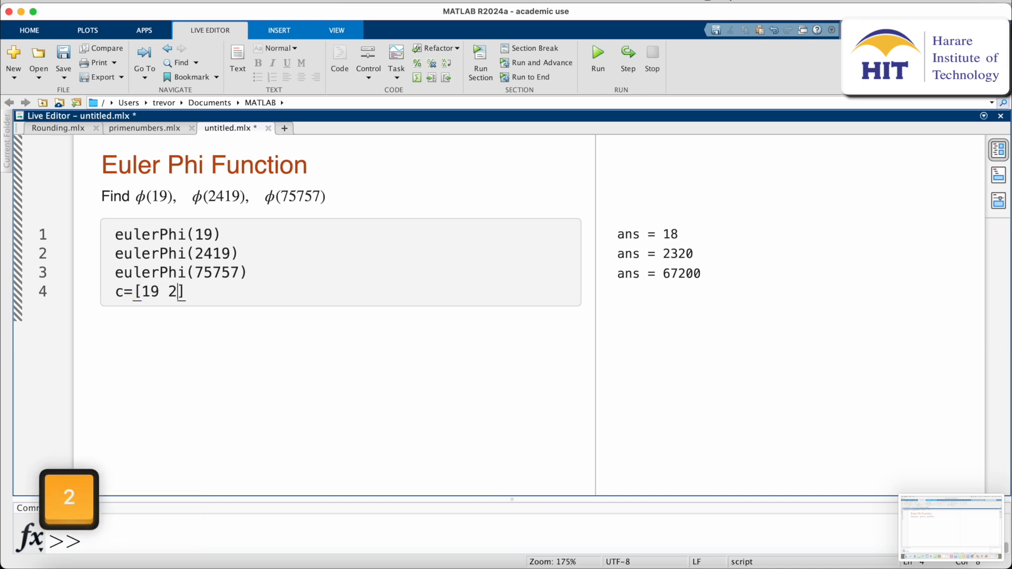
text(419)
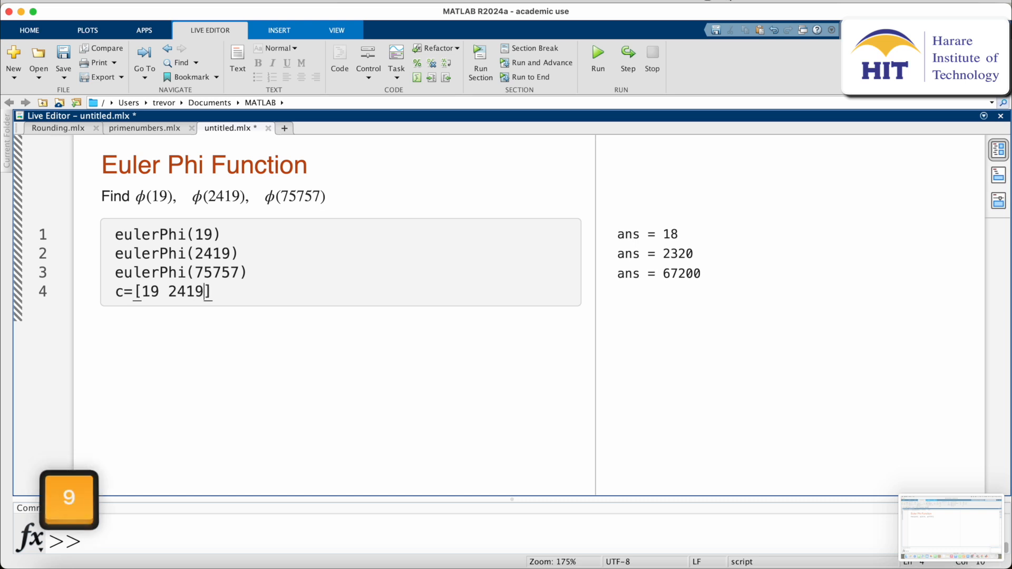
text(" ")
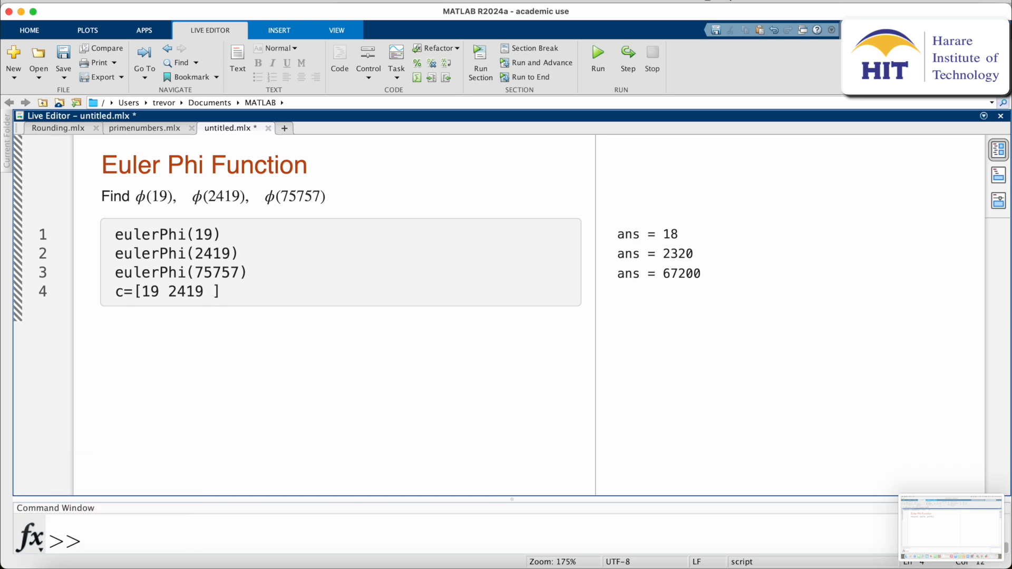
text(757)
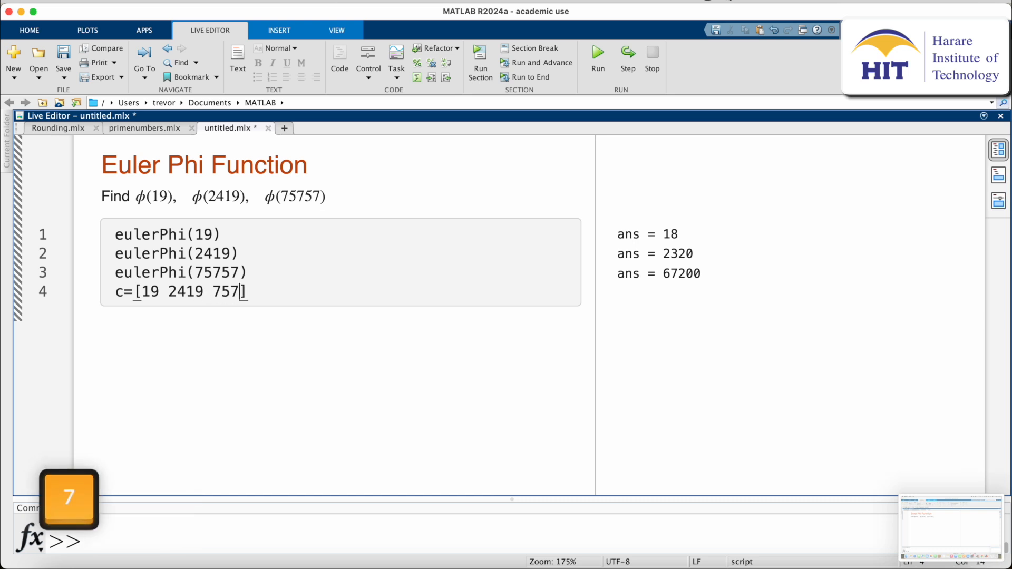
click(295, 285)
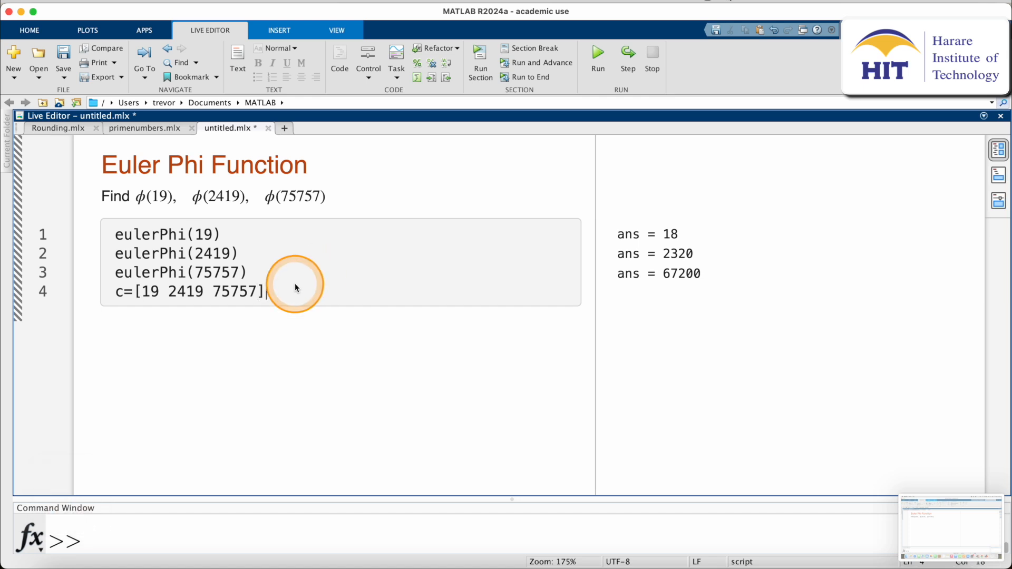
text(eu)
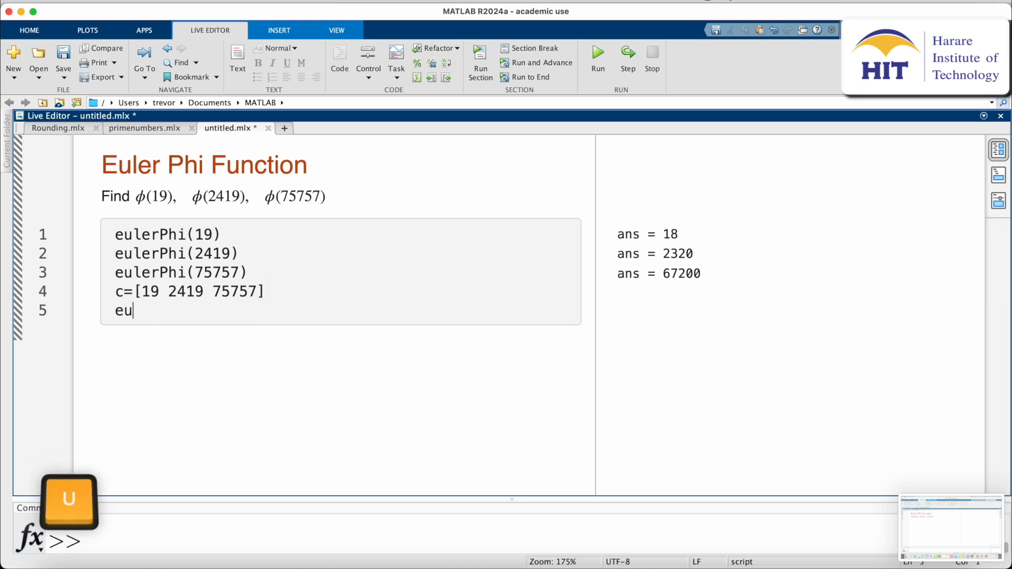
- Run eulerPhi(c) on line 5, returning 18, 2320 and 67200 together
text(lerPhi)
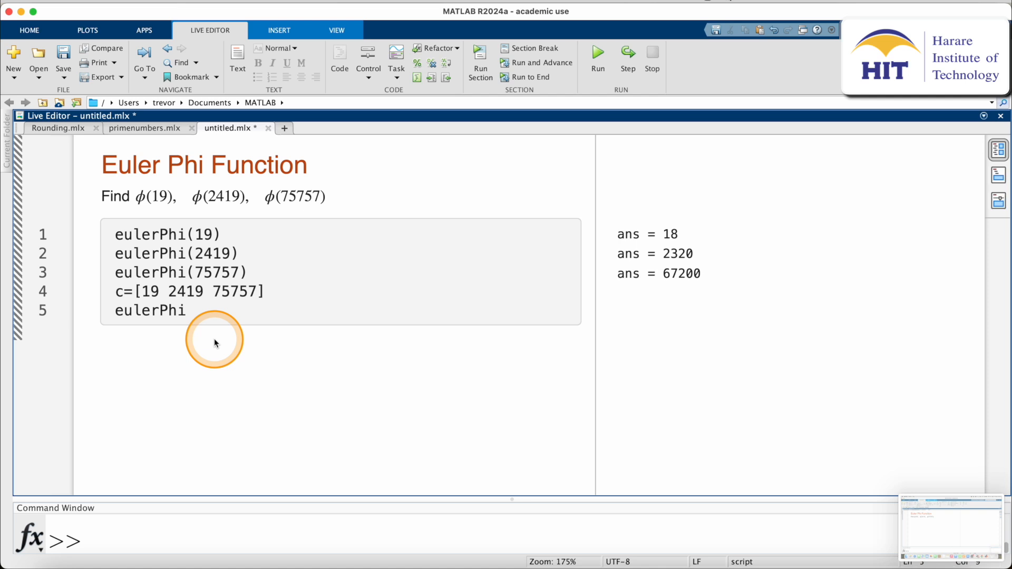
text((c)
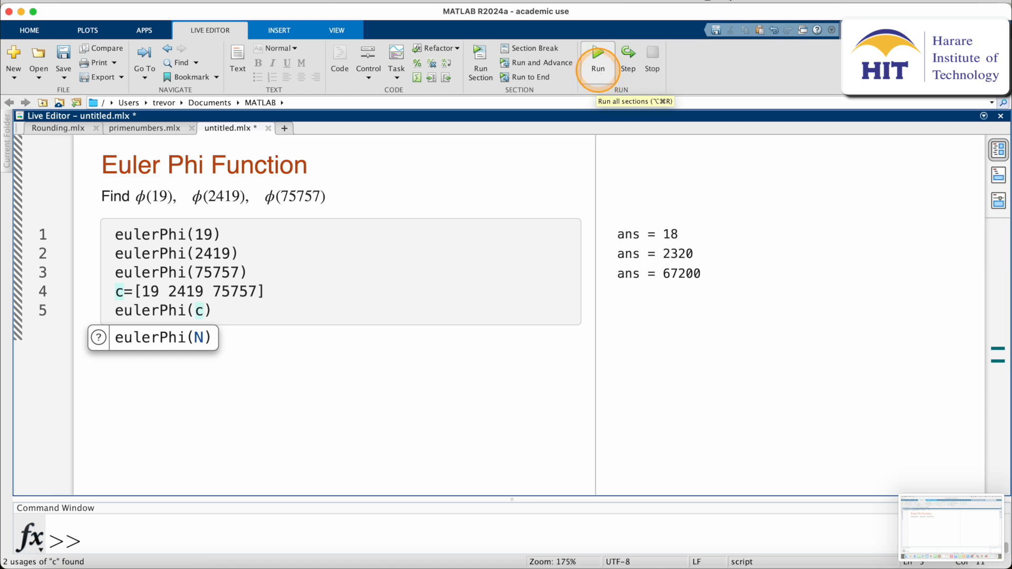
click(596, 58)
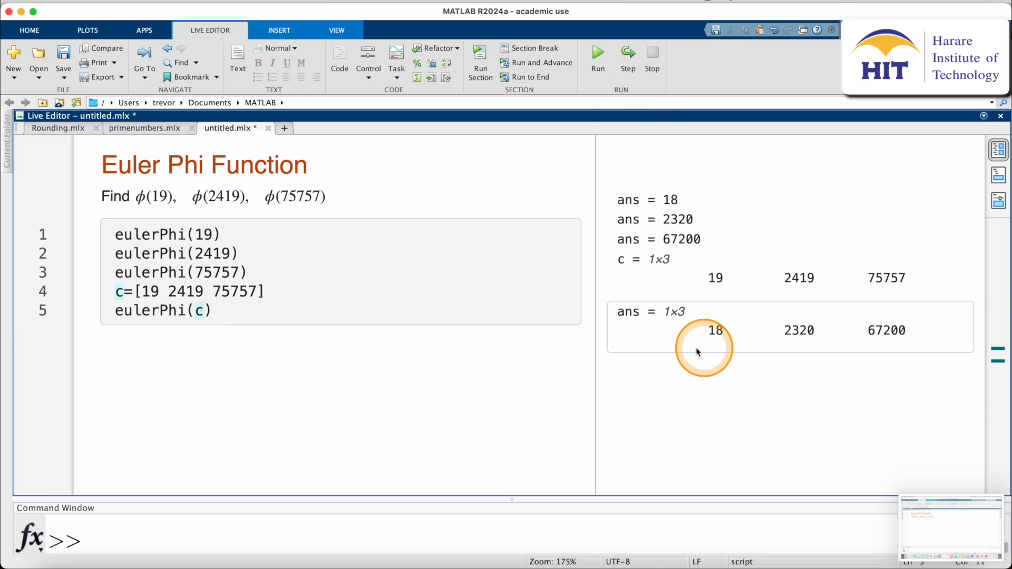